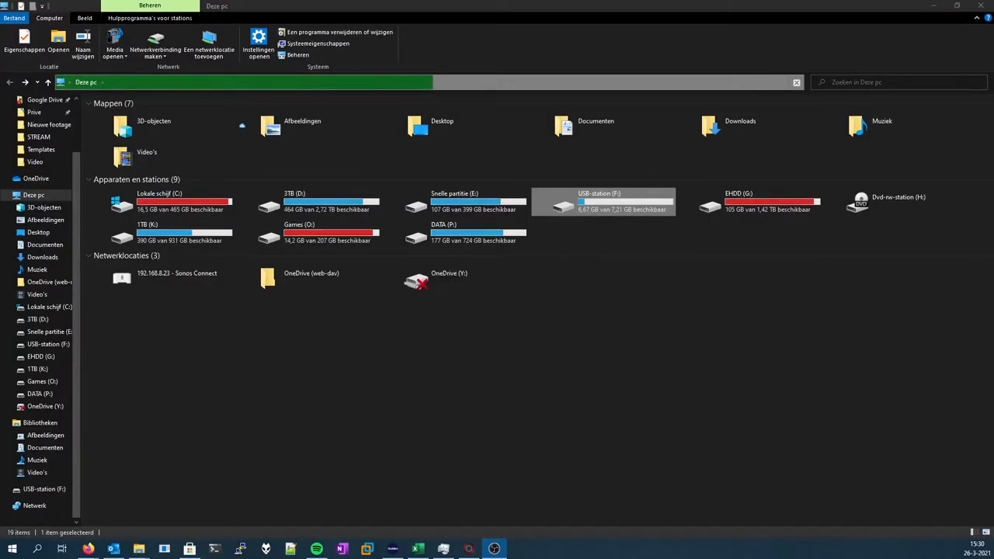
- Browse into USB-station (F:) and then its DCIM folder to view the recorded files
double_click(600, 202)
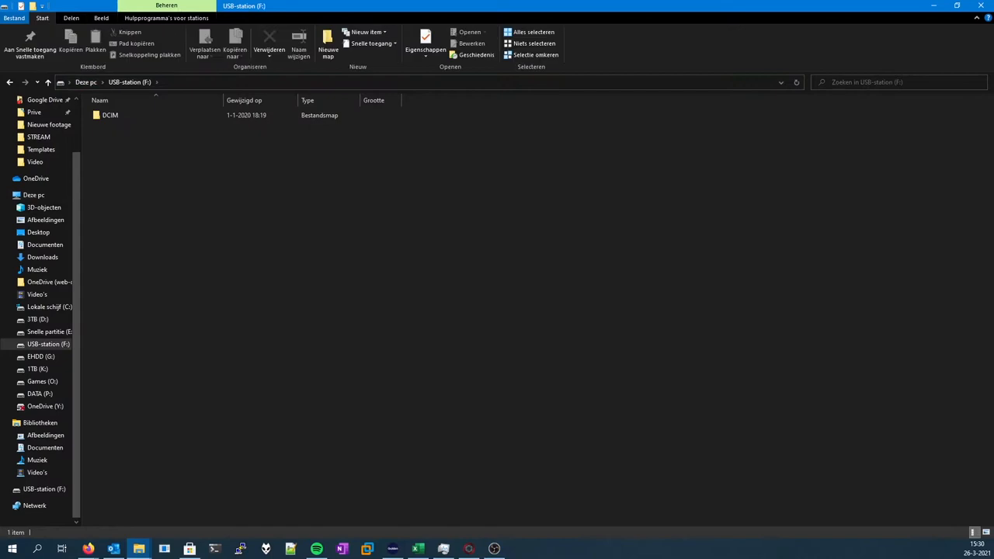
double_click(109, 115)
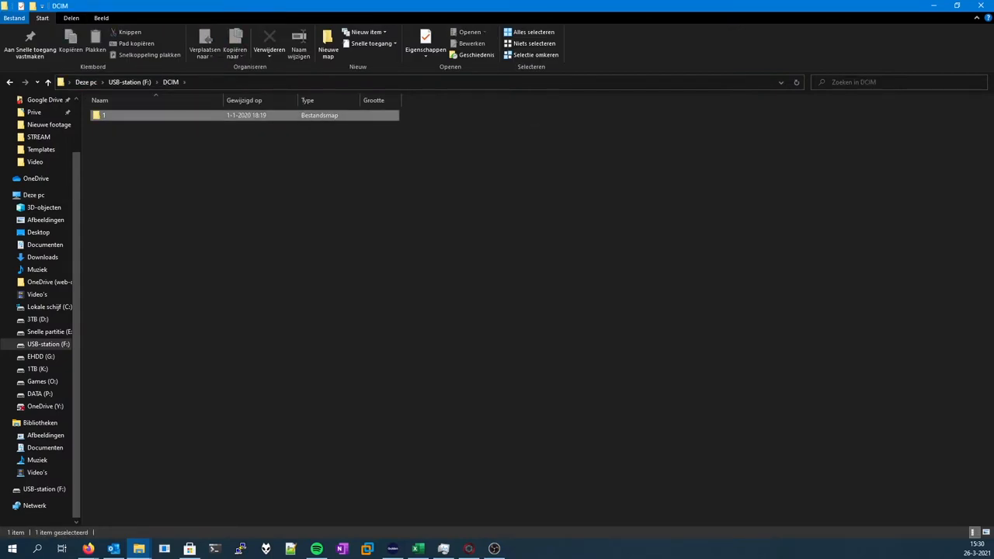